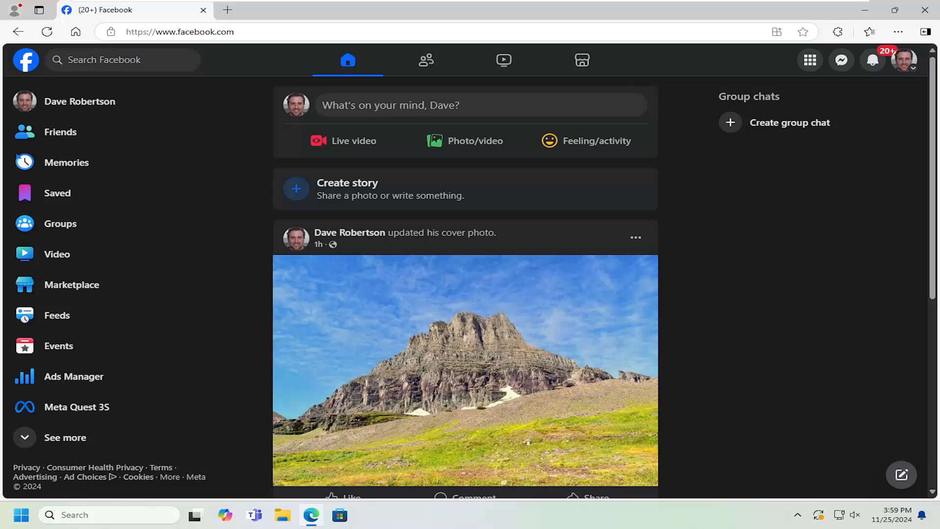
mouse_move(908, 79)
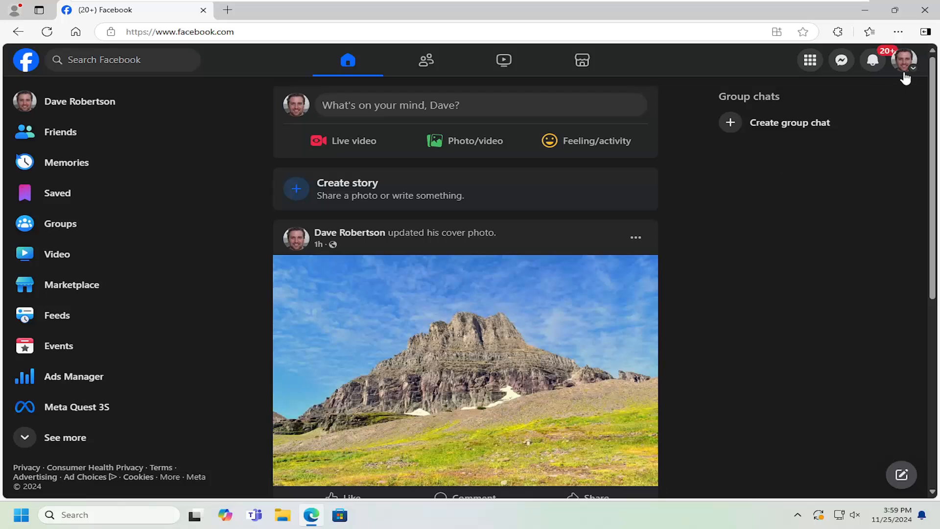
mouse_move(908, 60)
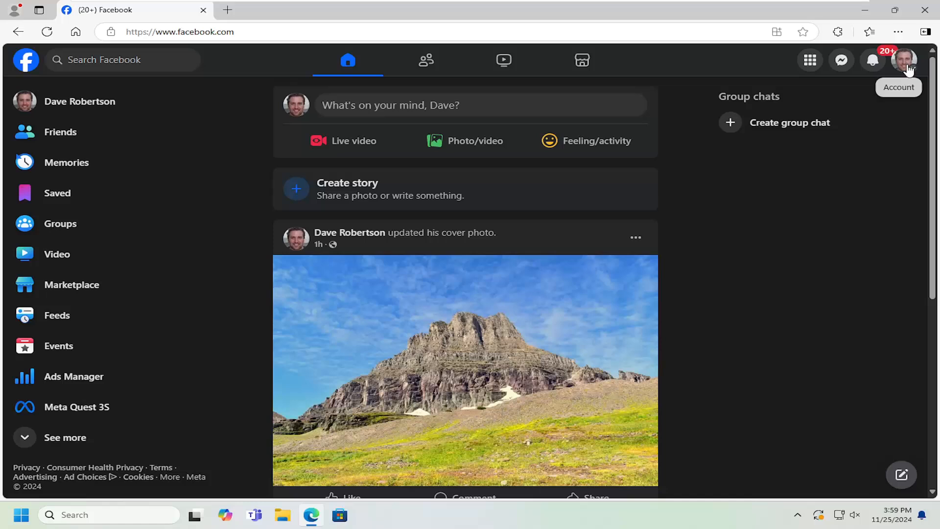
Step: Show the Settings & privacy submenu from the account menu at top right
left_click(911, 60)
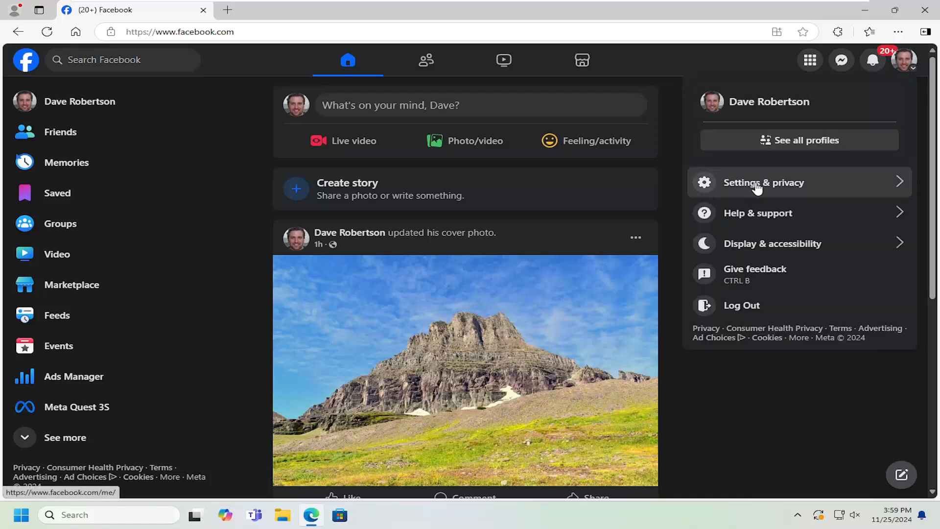
left_click(763, 182)
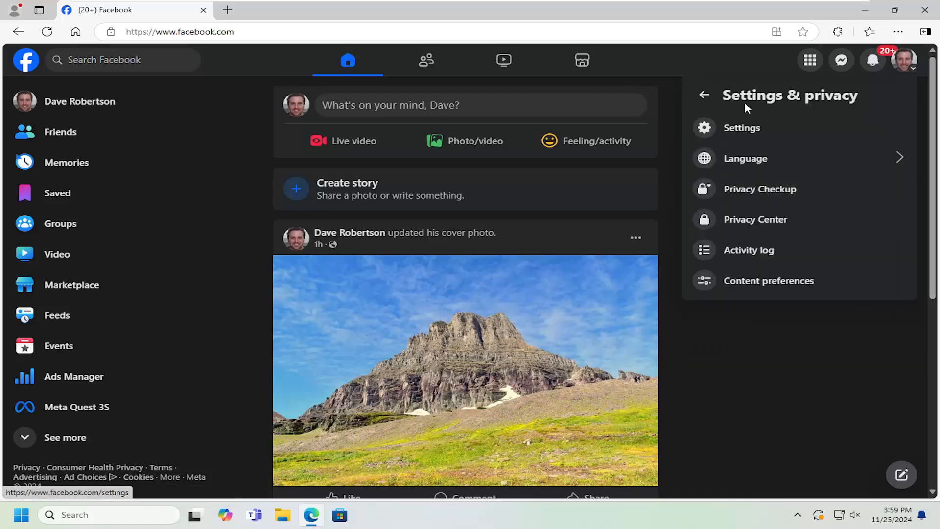
mouse_move(741, 127)
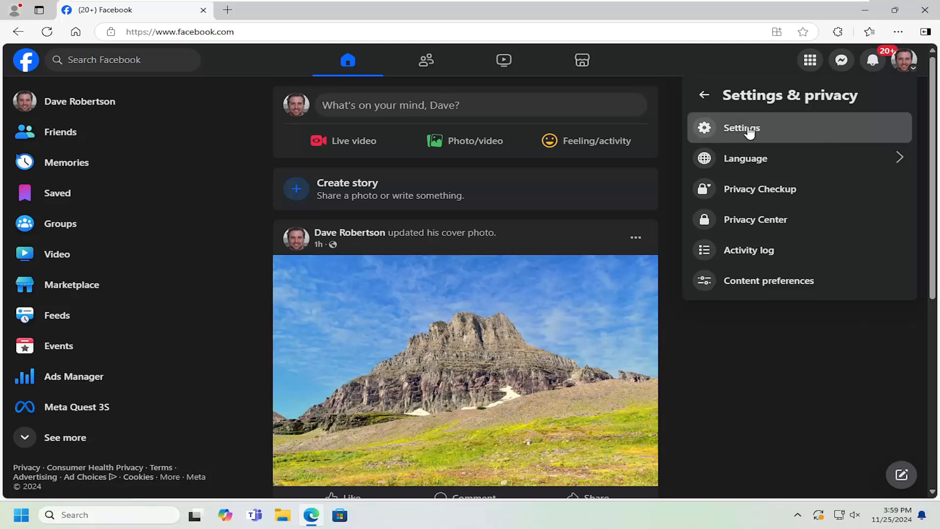
Step: Go to the full Settings page and select Accessibility under Preferences in the sidebar
left_click(741, 128)
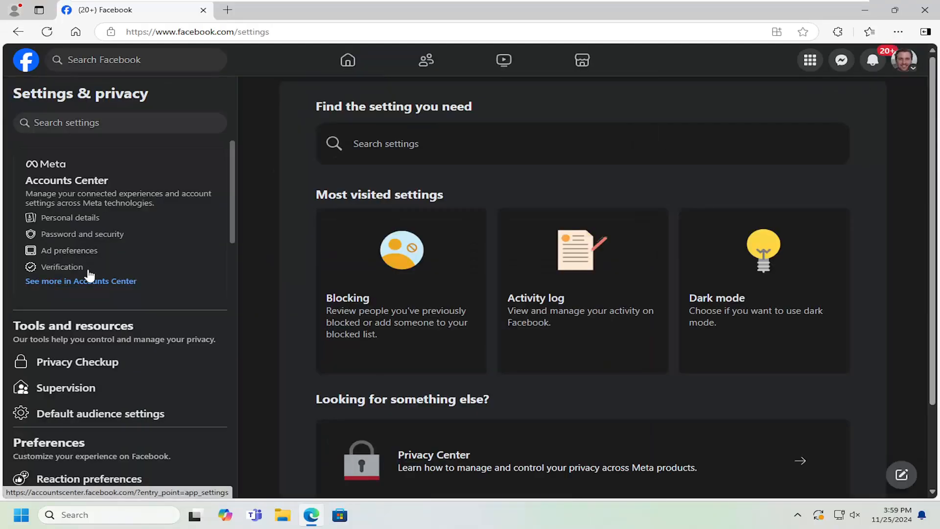
scroll("down", 3)
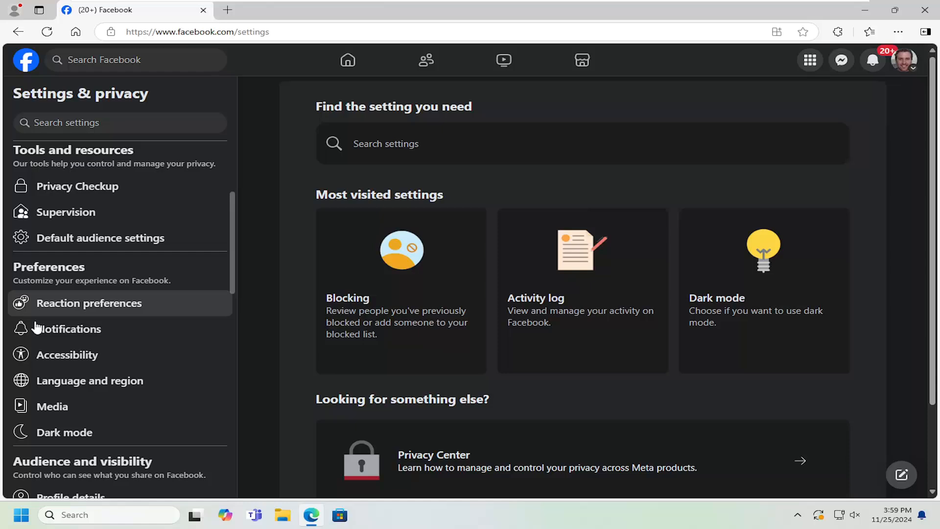
mouse_move(52, 405)
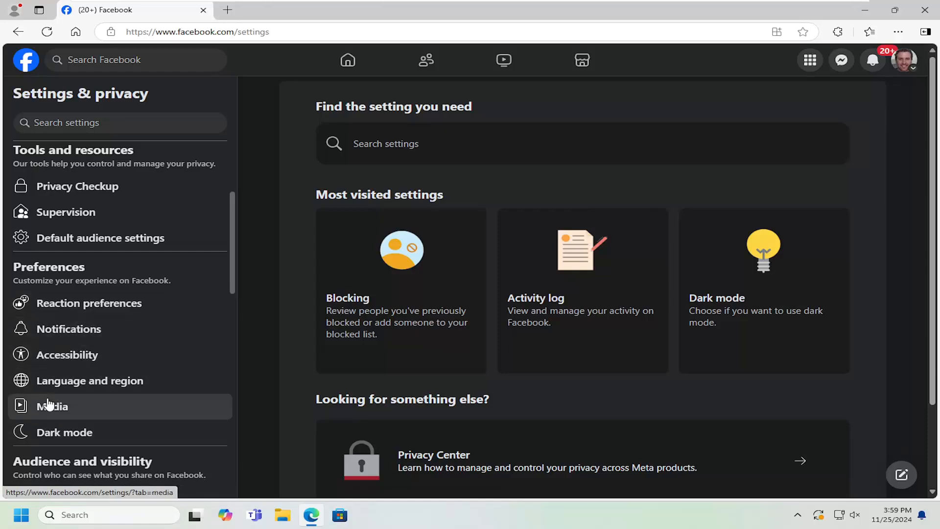
left_click(67, 354)
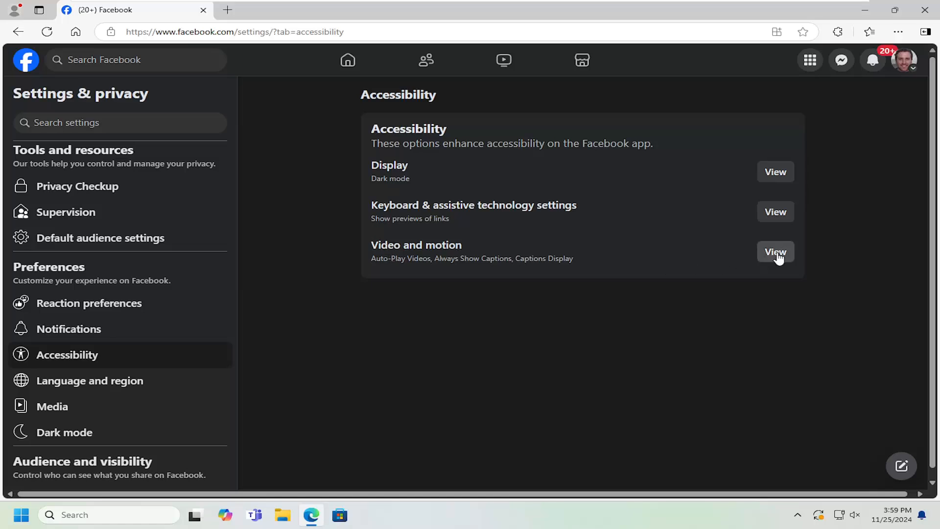
Step: View the Video and motion options, showing Auto-Play Videos currently On
left_click(775, 251)
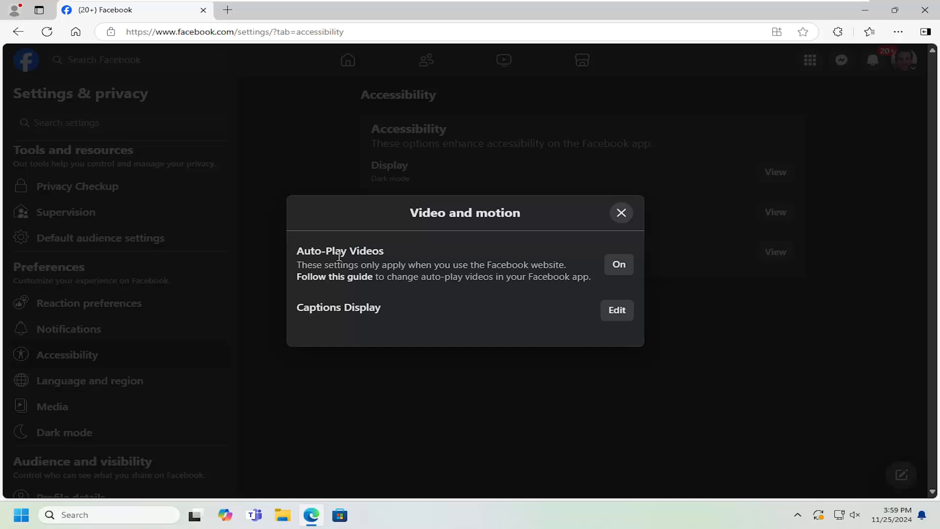
mouse_move(618, 271)
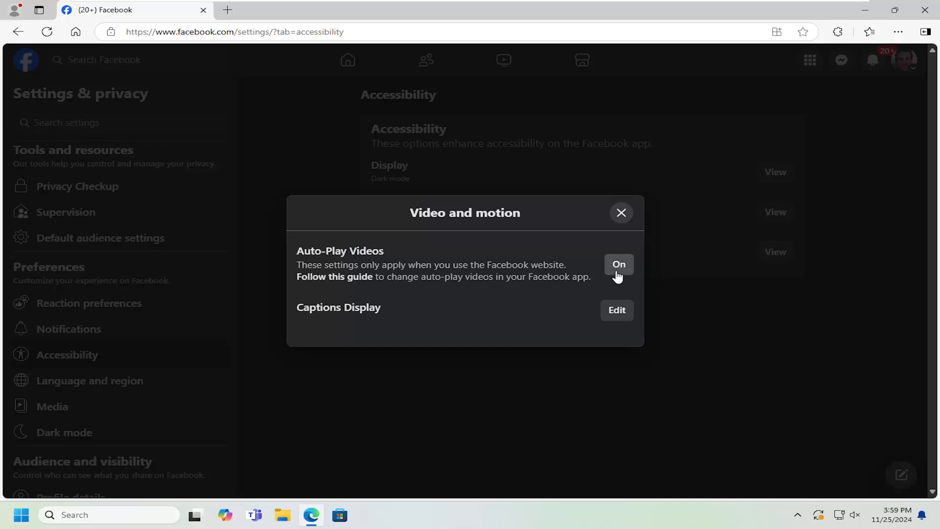
mouse_move(389, 261)
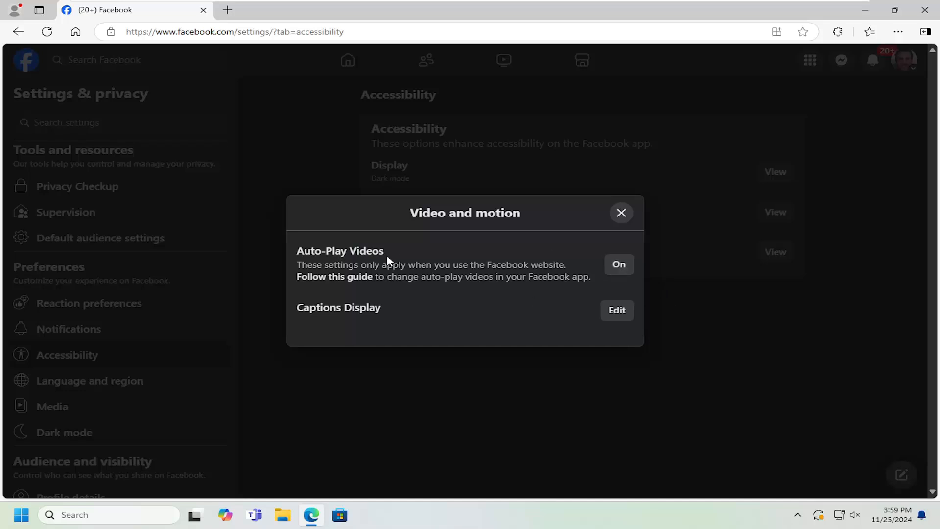
mouse_move(618, 264)
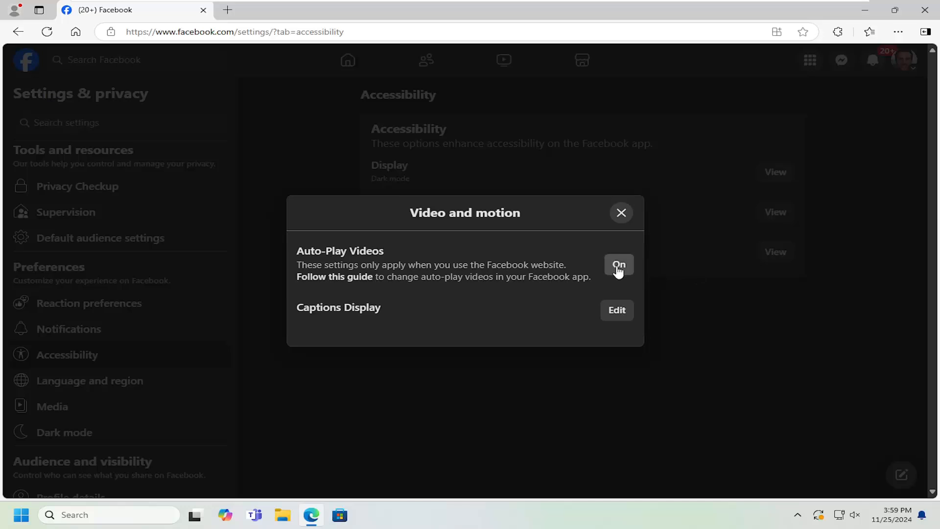
Step: Switch Auto-Play Videos to Off, saving the change, and return to Accessibility settings
left_click(617, 266)
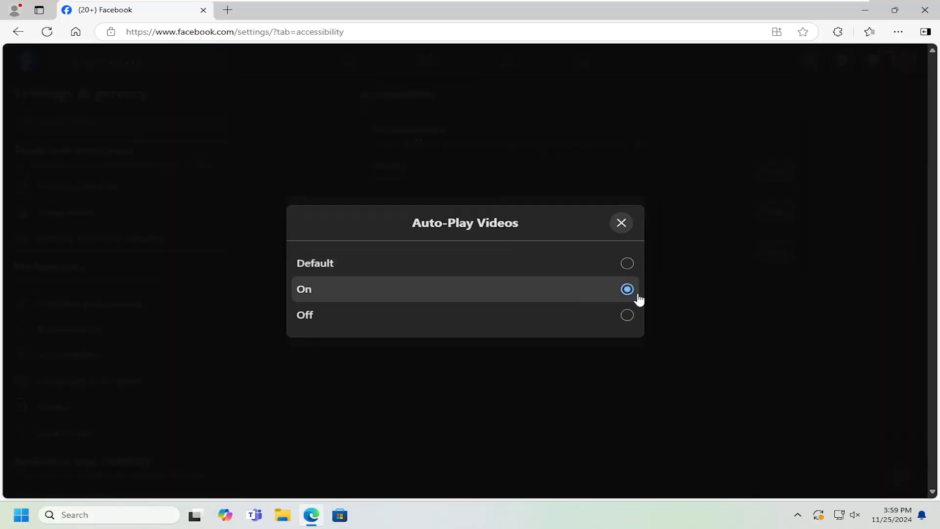
left_click(626, 315)
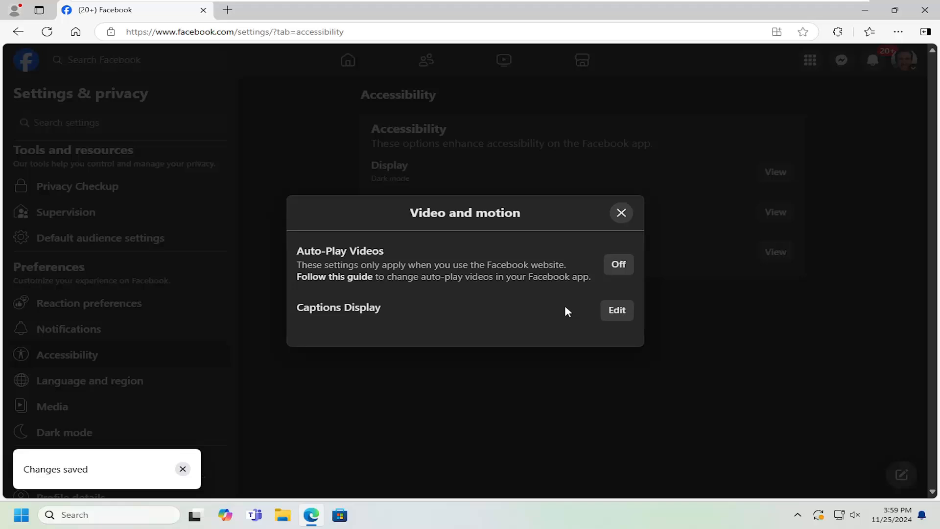
left_click(621, 212)
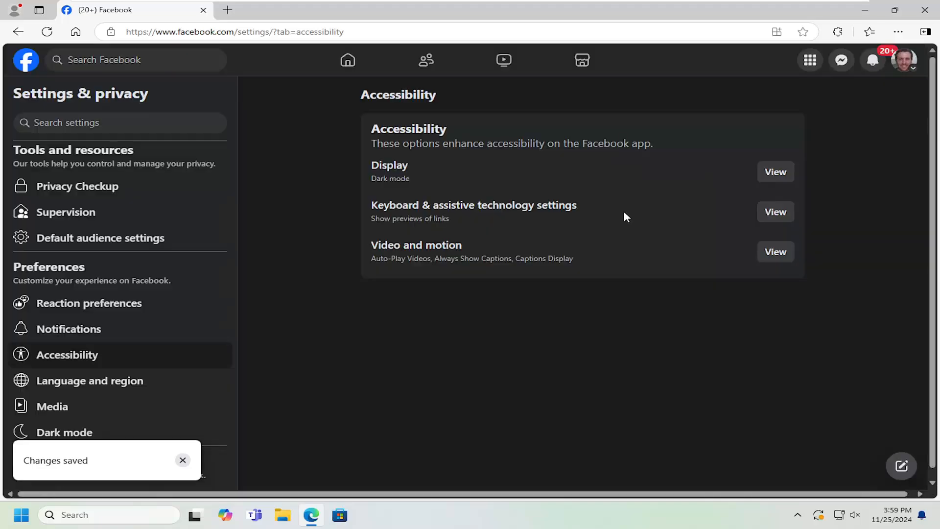